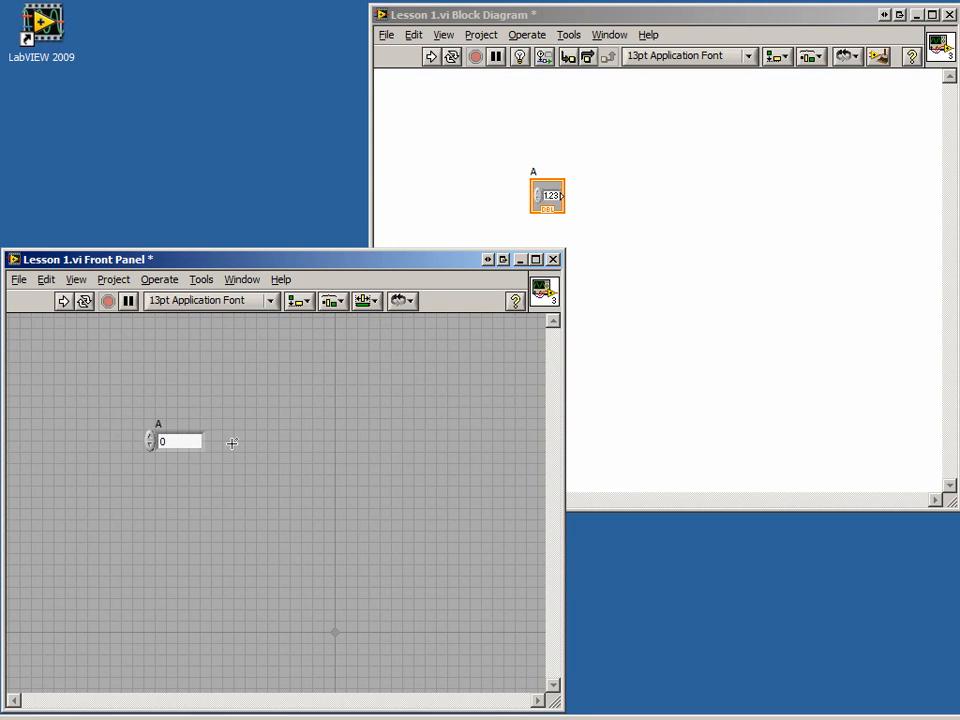
pyautogui.moveTo(220, 448)
pyautogui.write('B')
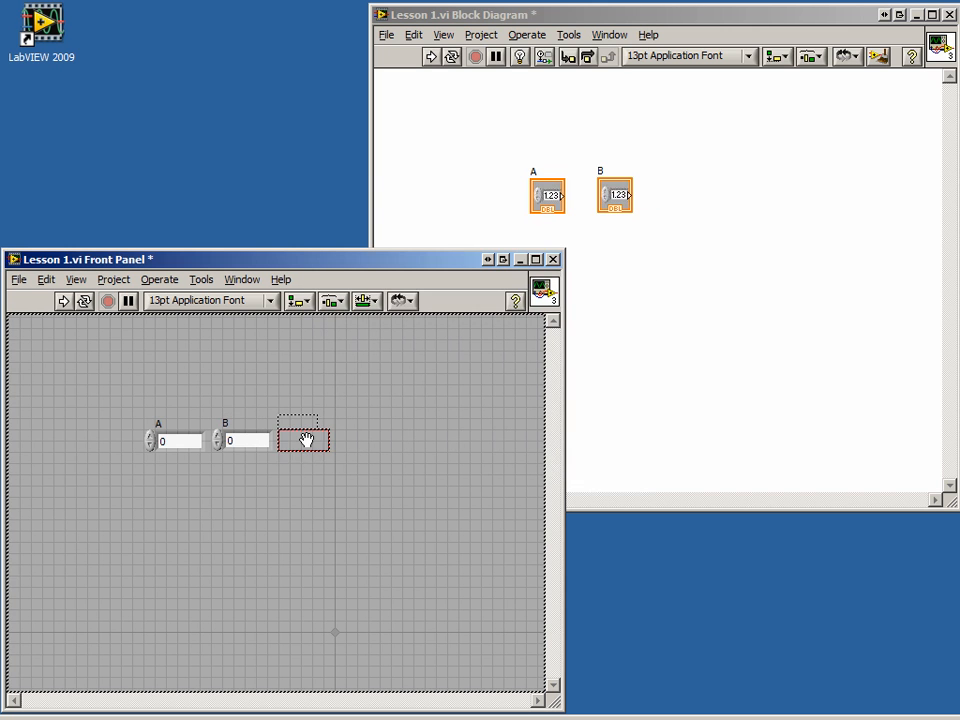
# Place the numeric indicator C on the front panel alongside controls A and B
pyautogui.click(303, 439)
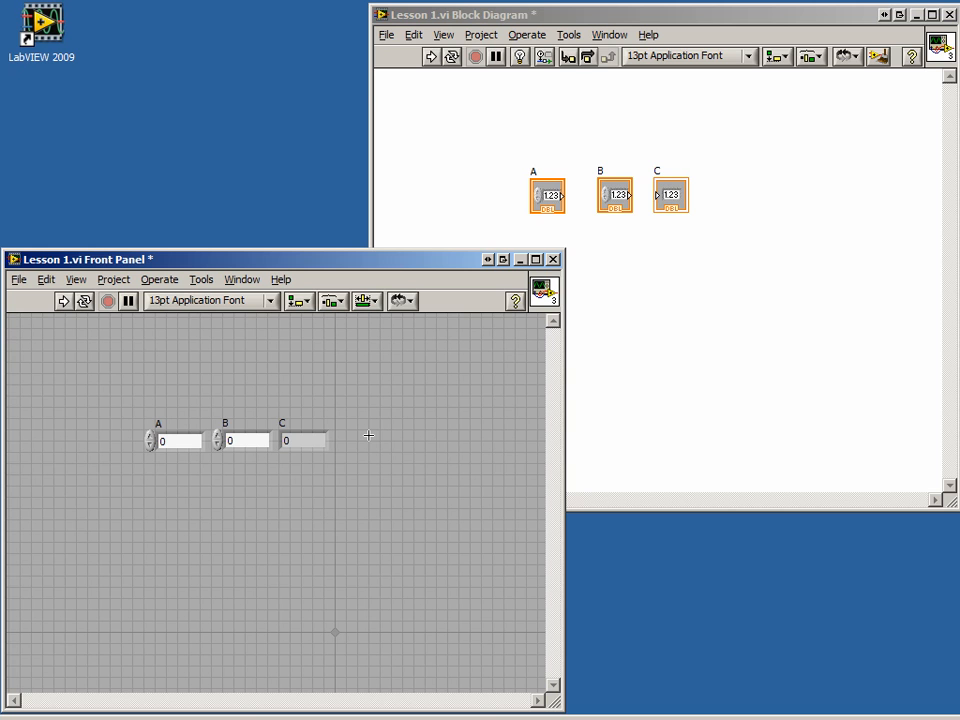
pyautogui.moveTo(400, 437)
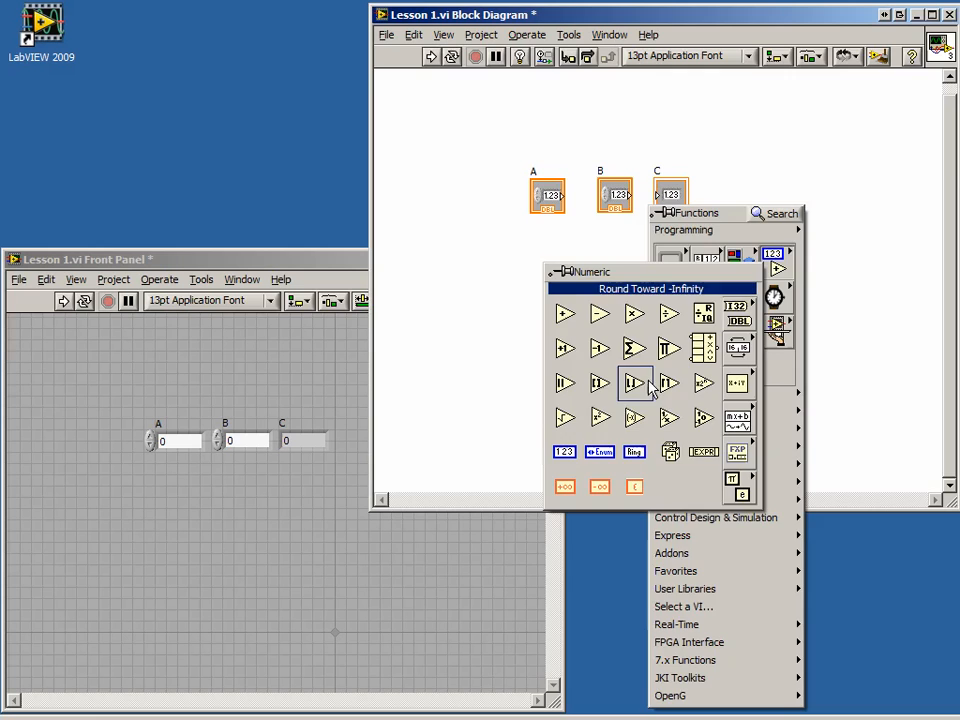
# Add Square and Square Root functions and wire the square root result into C
pyautogui.click(610, 265)
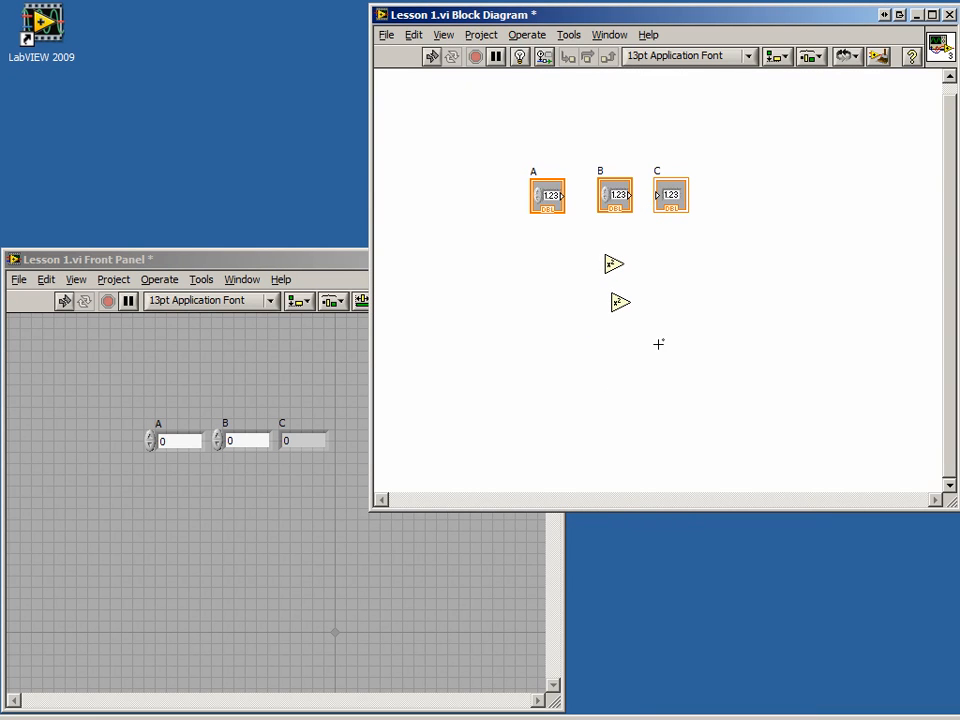
pyautogui.moveTo(547, 194); pyautogui.dragTo(543, 256)
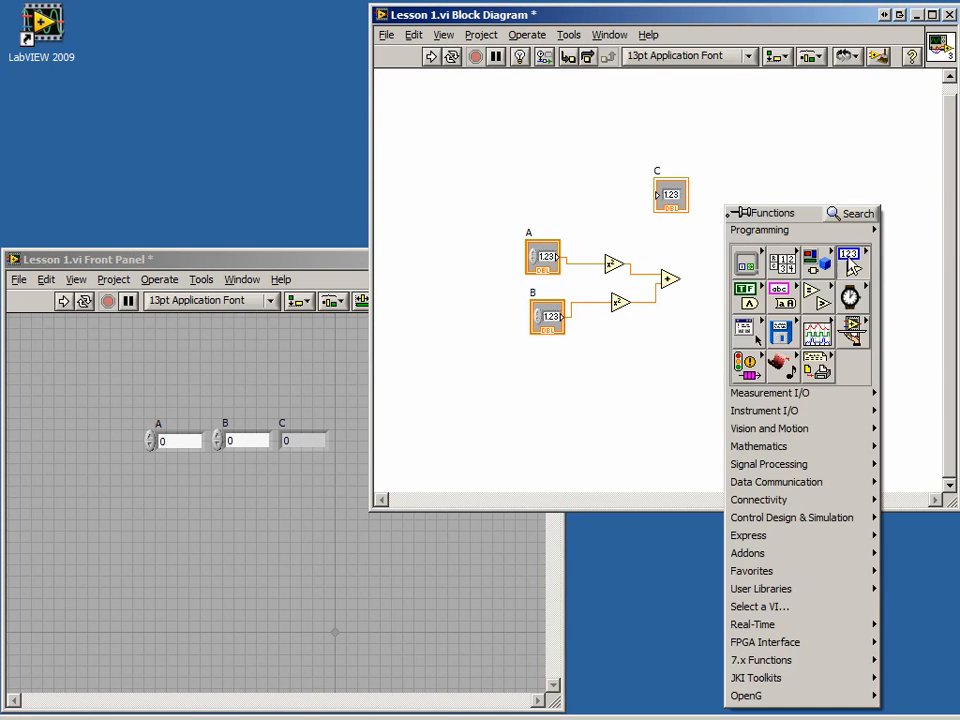
pyautogui.click(700, 280)
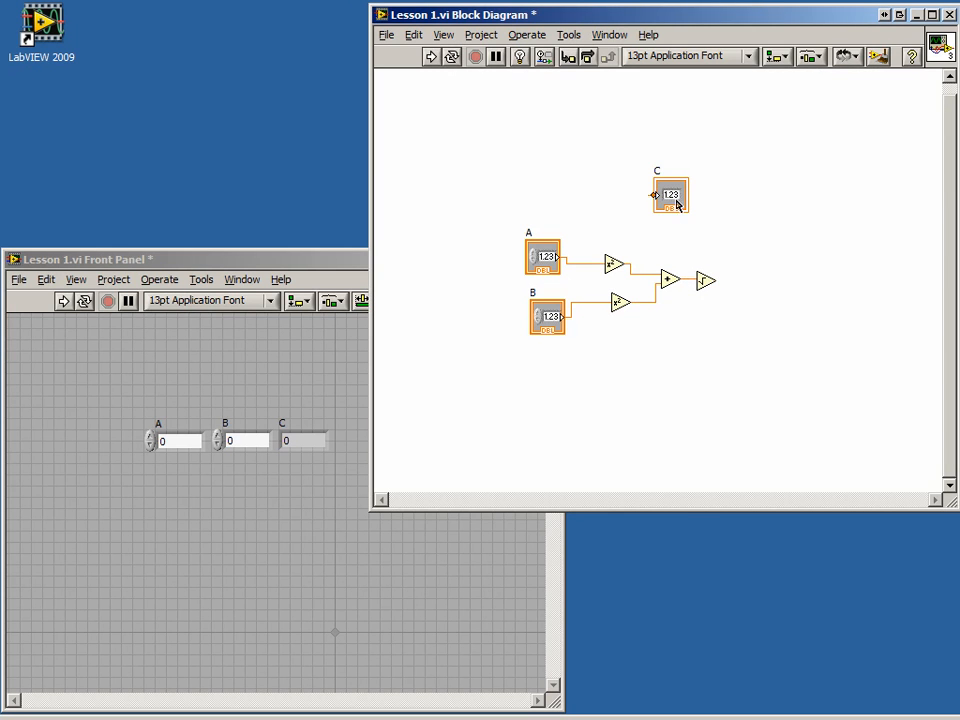
pyautogui.moveTo(670, 195); pyautogui.dragTo(765, 285)
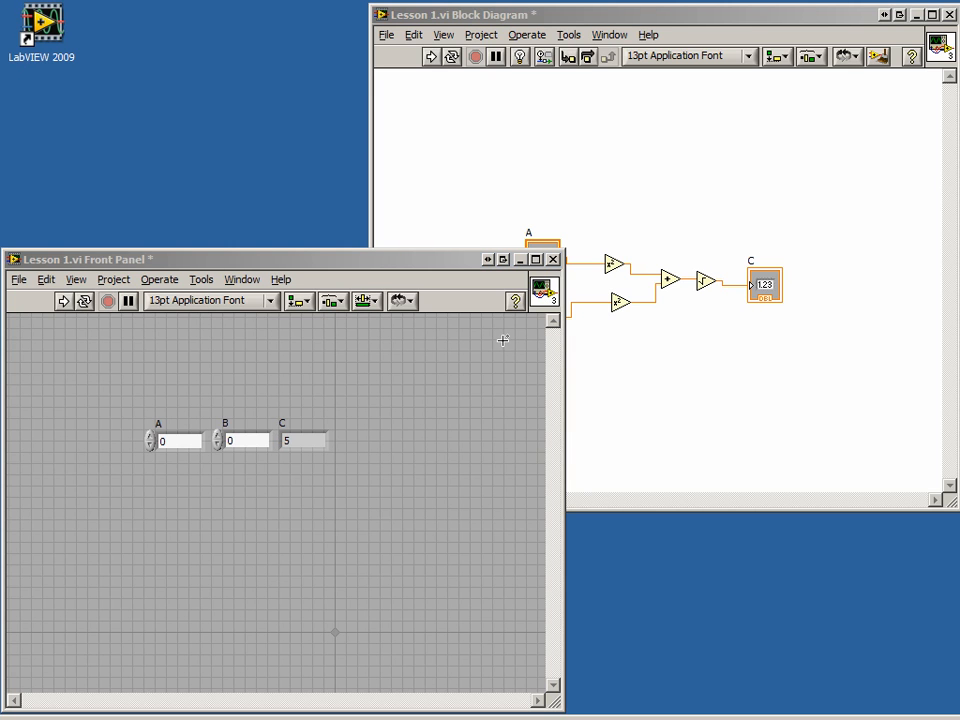
# Choose Edit Icon… from the front panel icon's right-click menu
pyautogui.rightClick(543, 289)
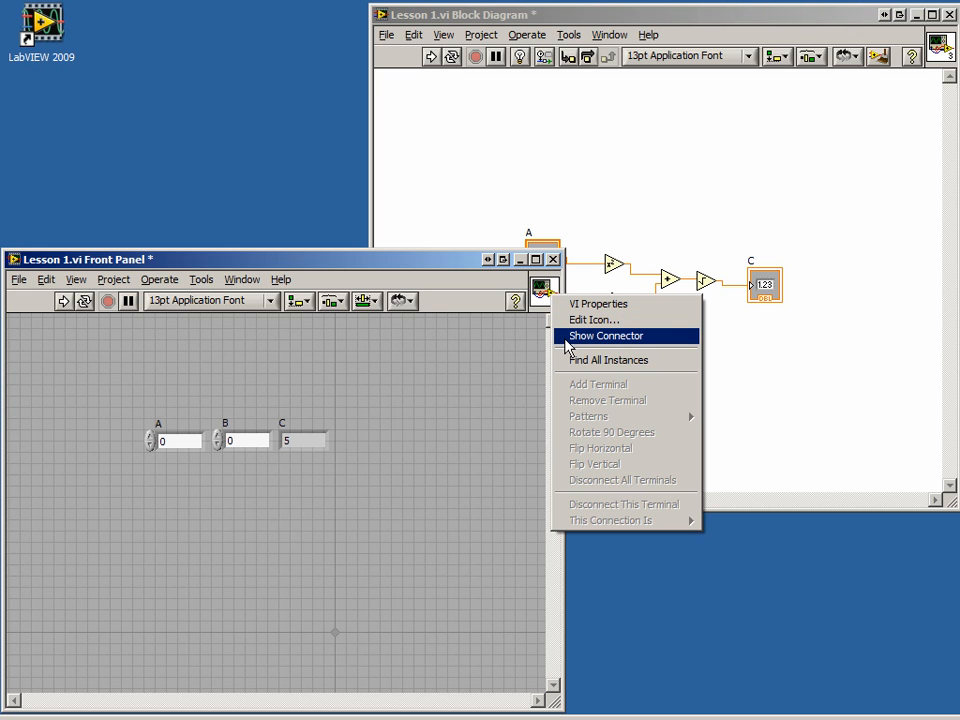
pyautogui.click(605, 335)
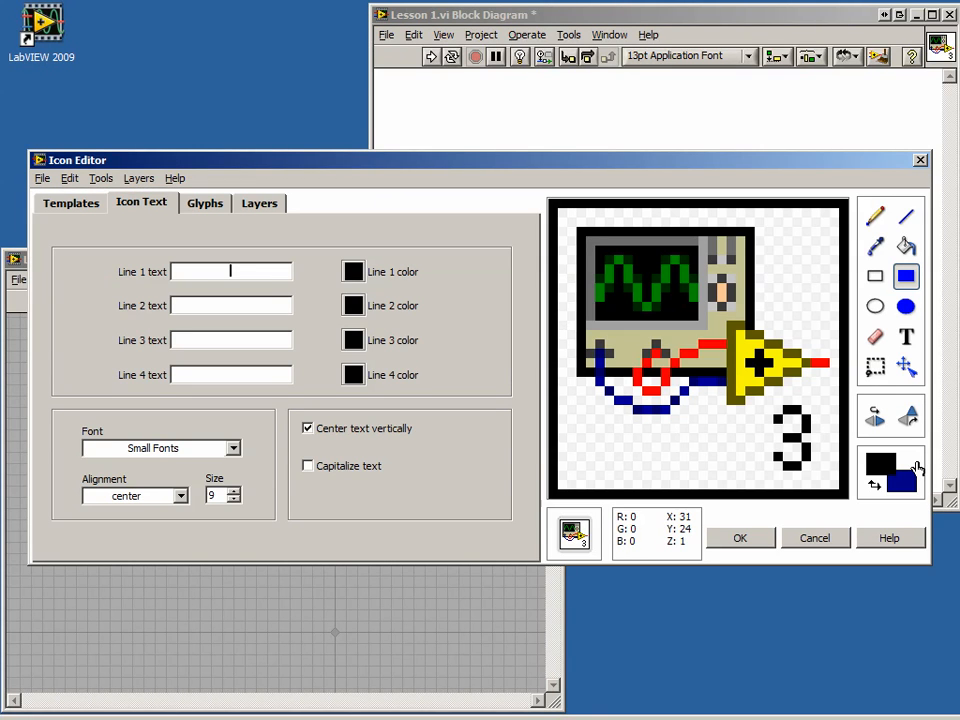
pyautogui.moveTo(913, 470)
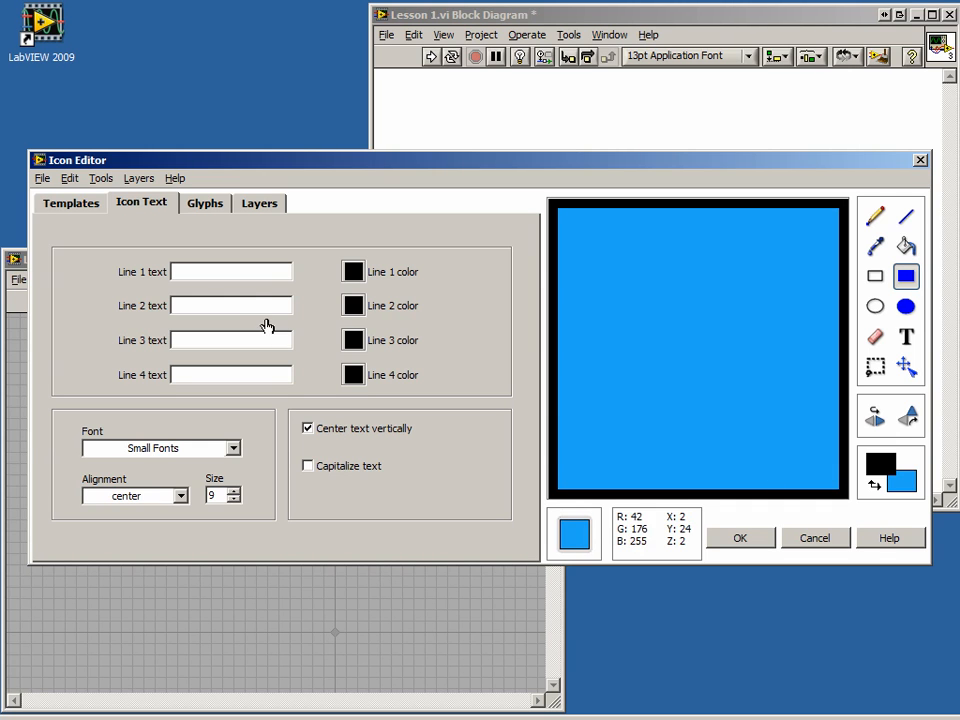
# Enter 'P' and 'Theorem' as the icon text and apply the blue icon
pyautogui.write('P')
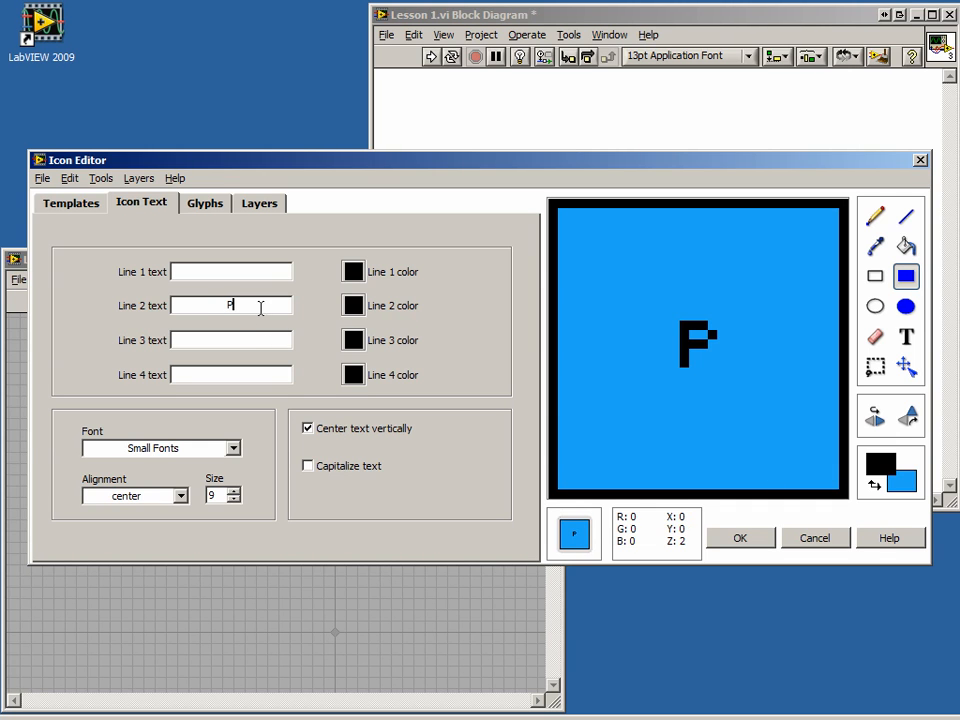
pyautogui.write('Theorem')
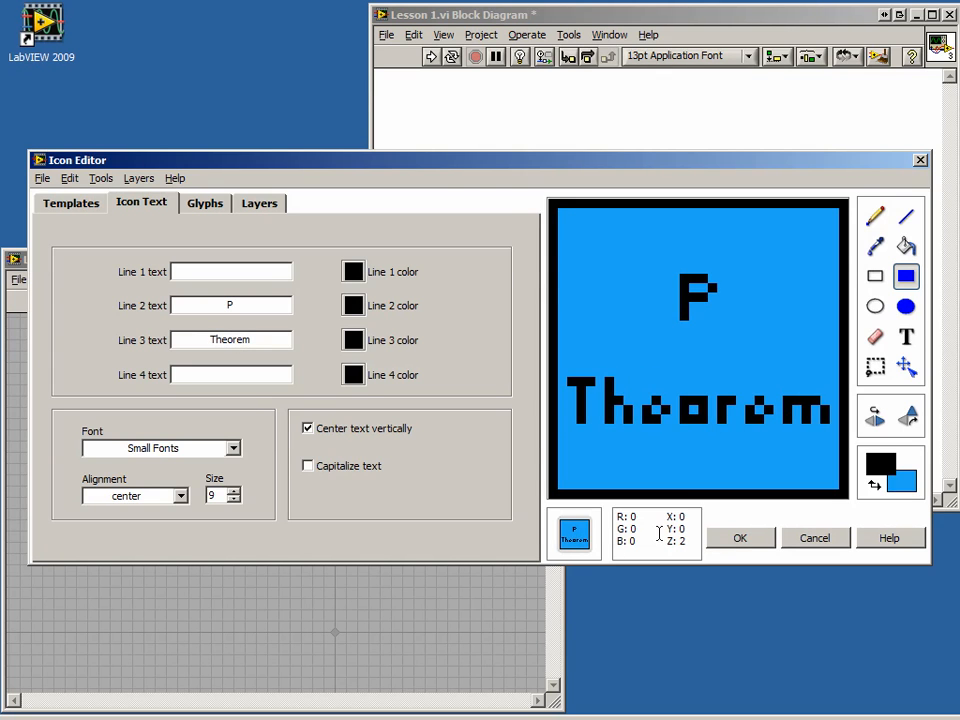
pyautogui.click(740, 538)
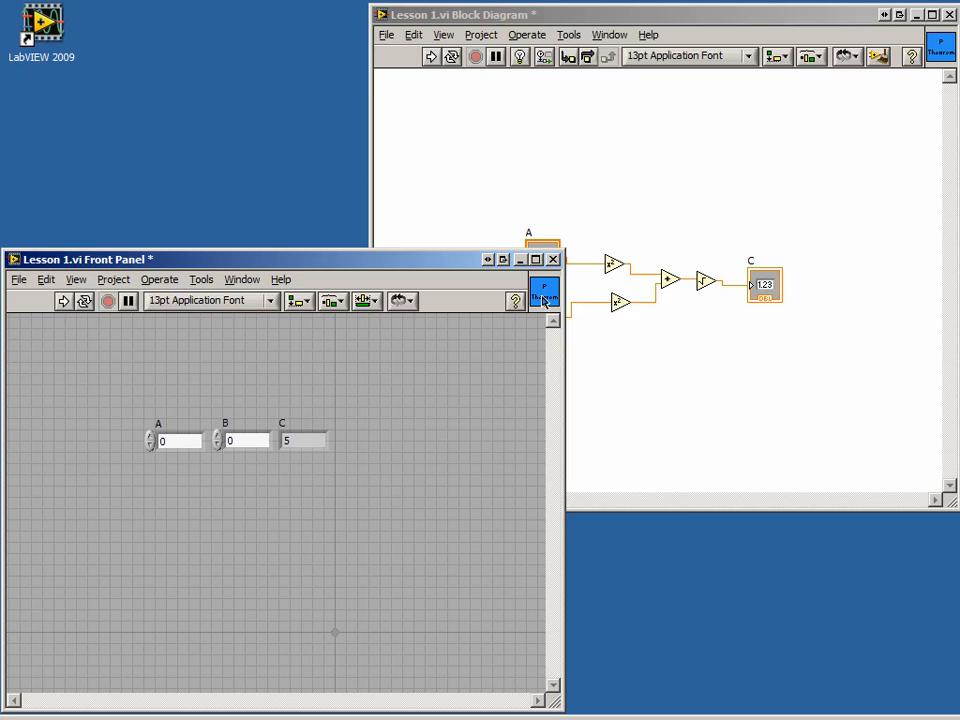
# Show the connector pane and link controls A and B to its terminals
pyautogui.rightClick(545, 290)
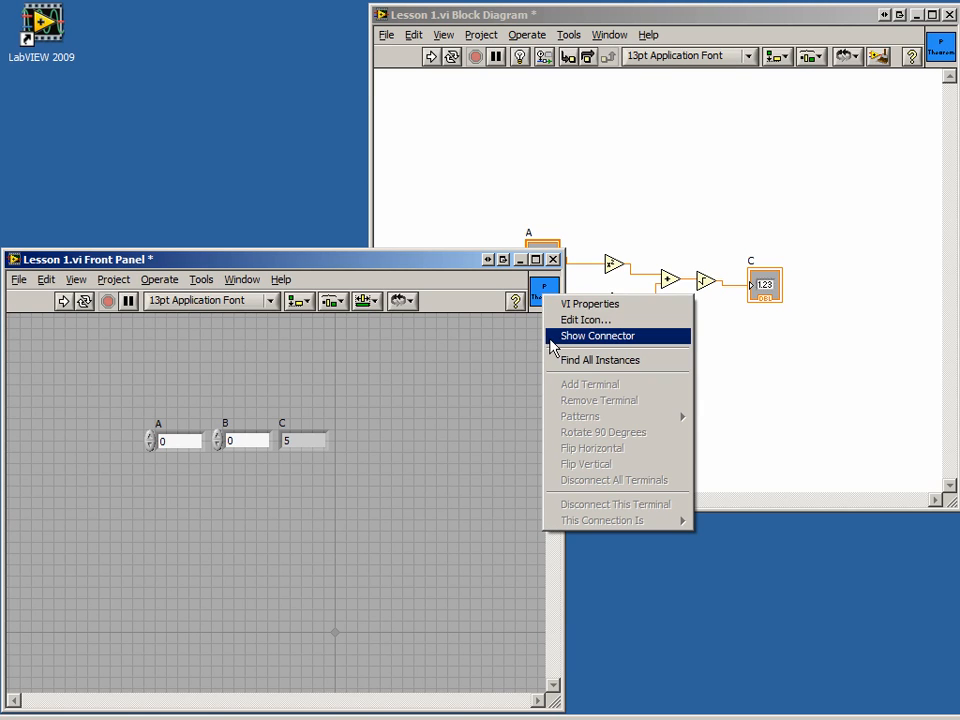
pyautogui.click(597, 335)
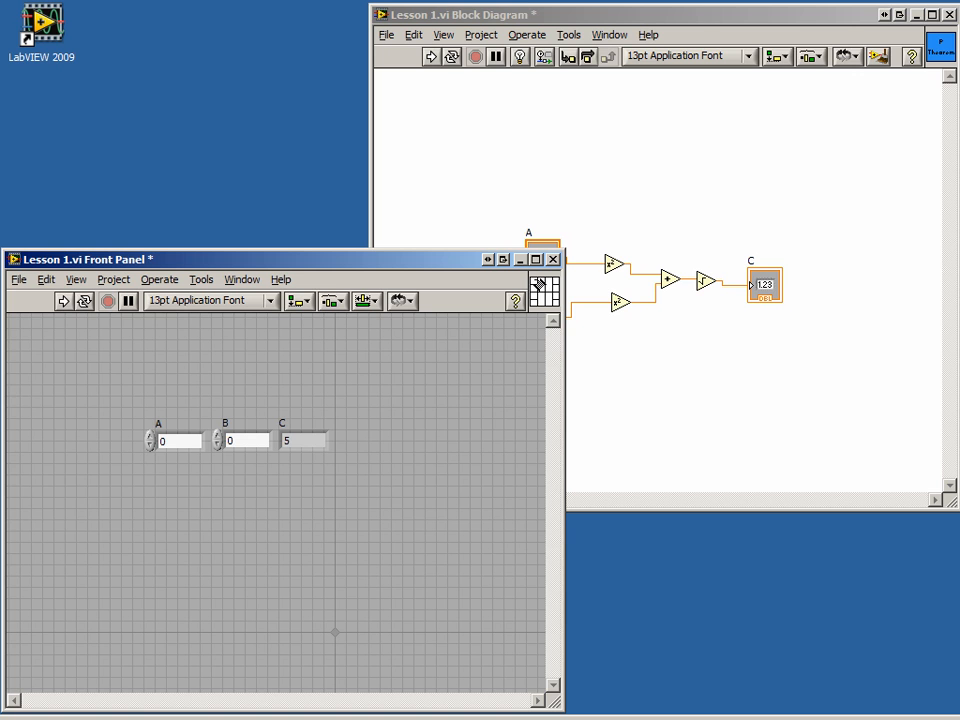
pyautogui.moveTo(195, 448)
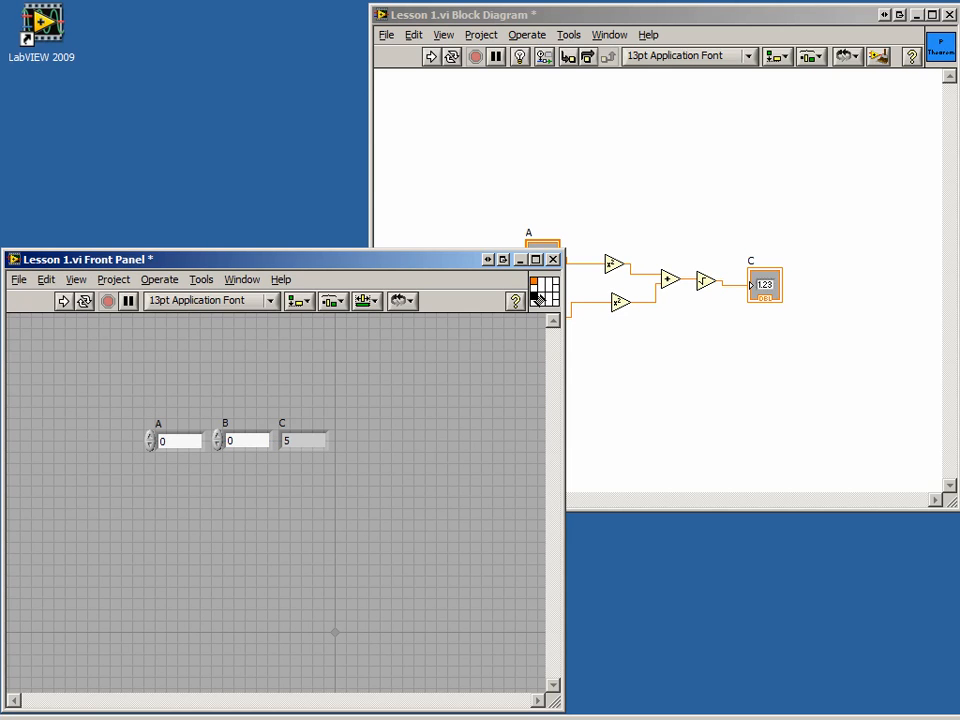
pyautogui.click(242, 440)
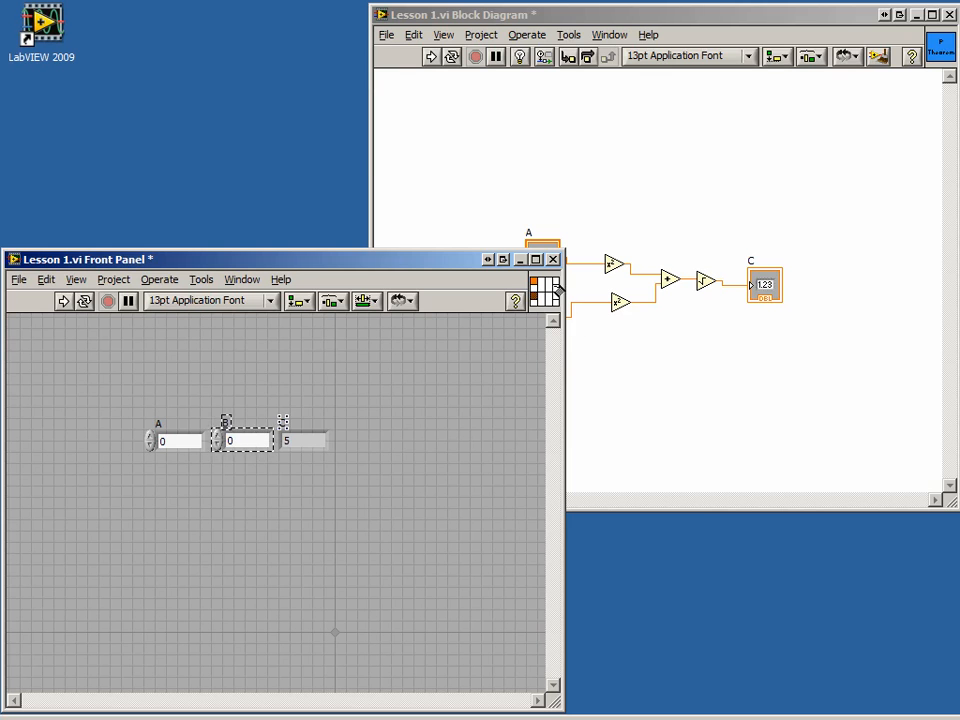
# Open the connector pane's Patterns submenu to view alternative terminal layouts
pyautogui.rightClick(545, 290)
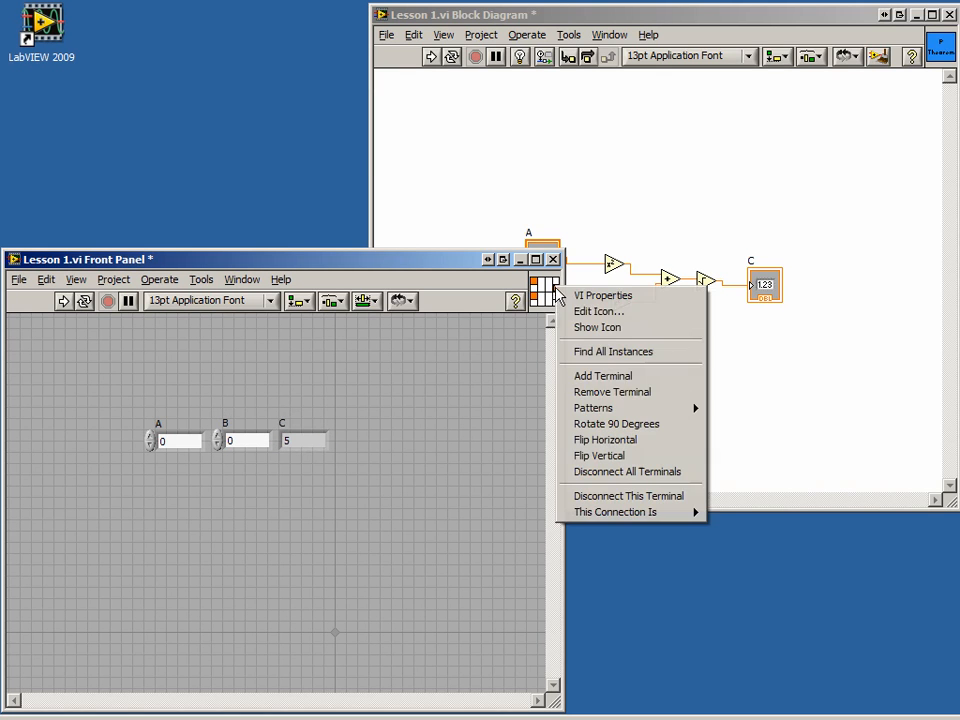
pyautogui.click(593, 407)
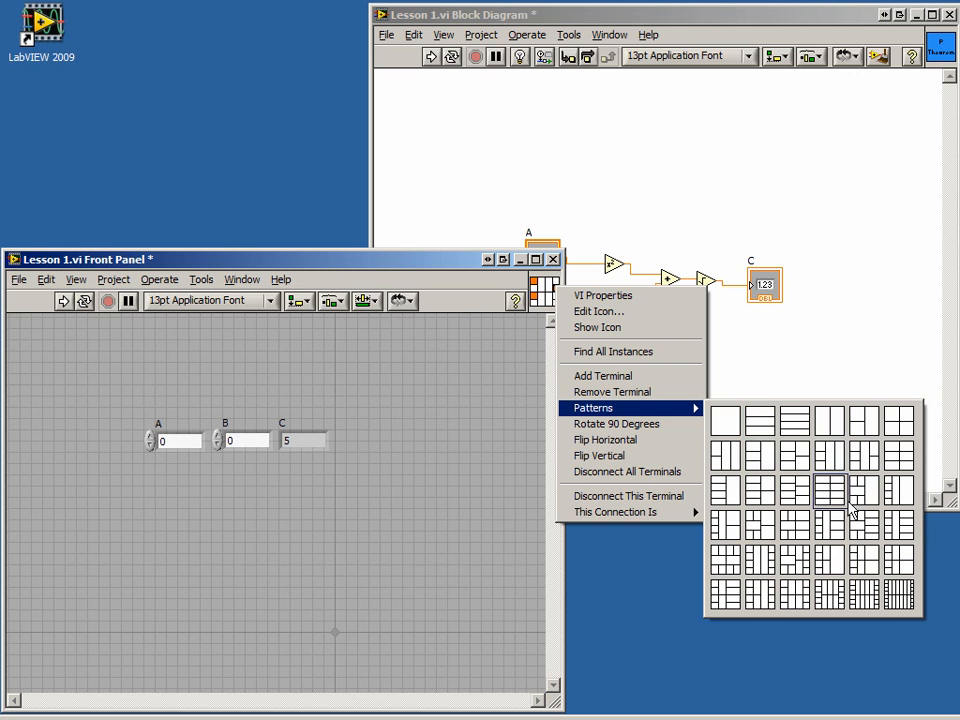
pyautogui.moveTo(620, 424)
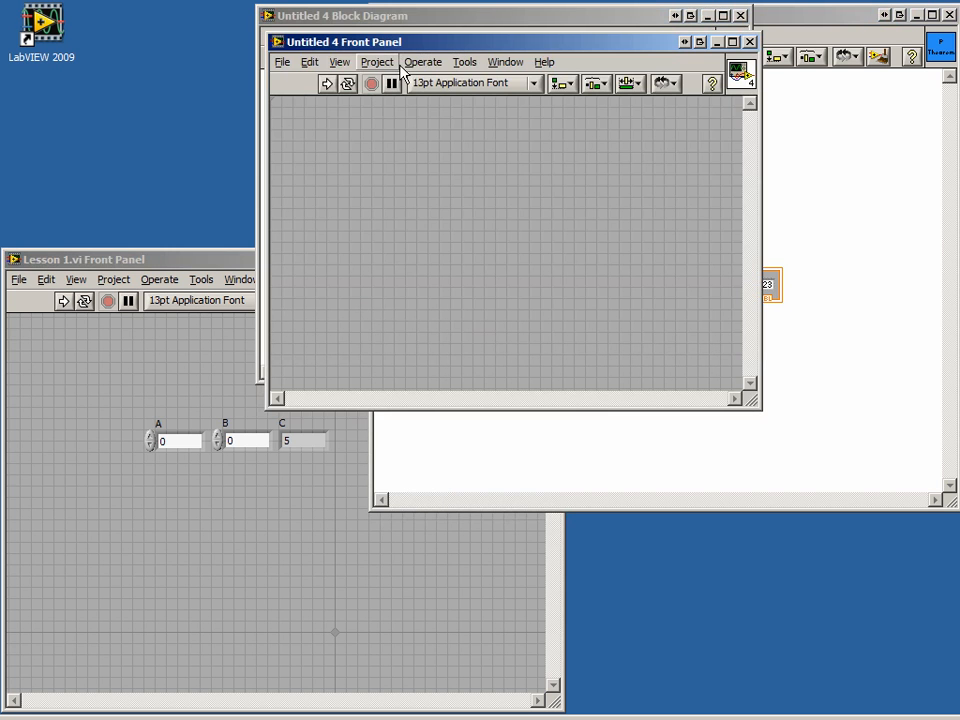
pyautogui.moveTo(408, 159)
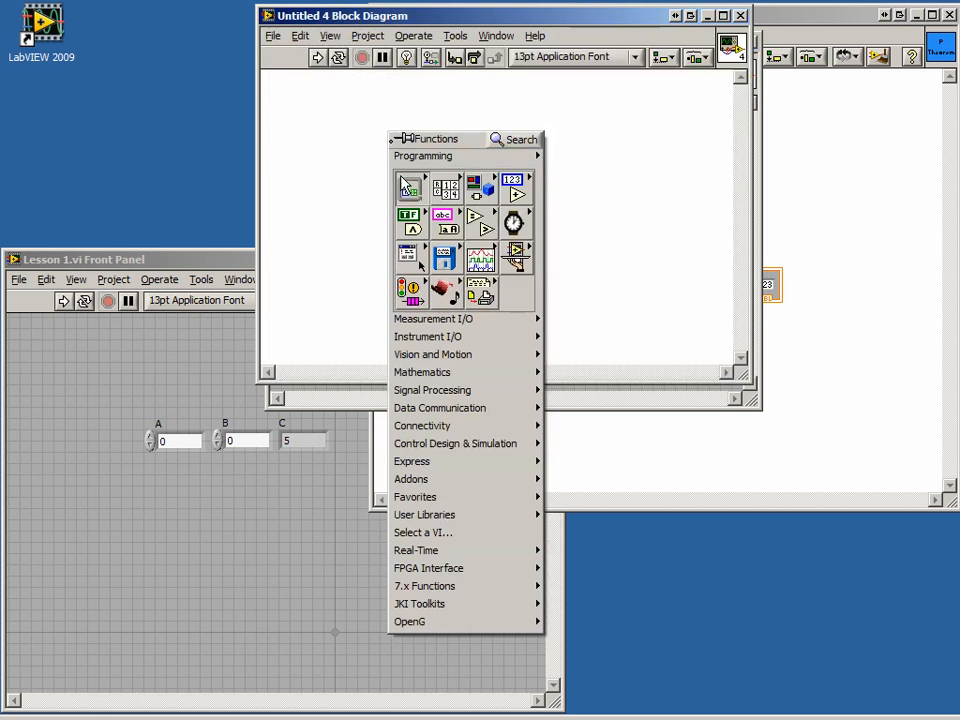
pyautogui.moveTo(455, 532)
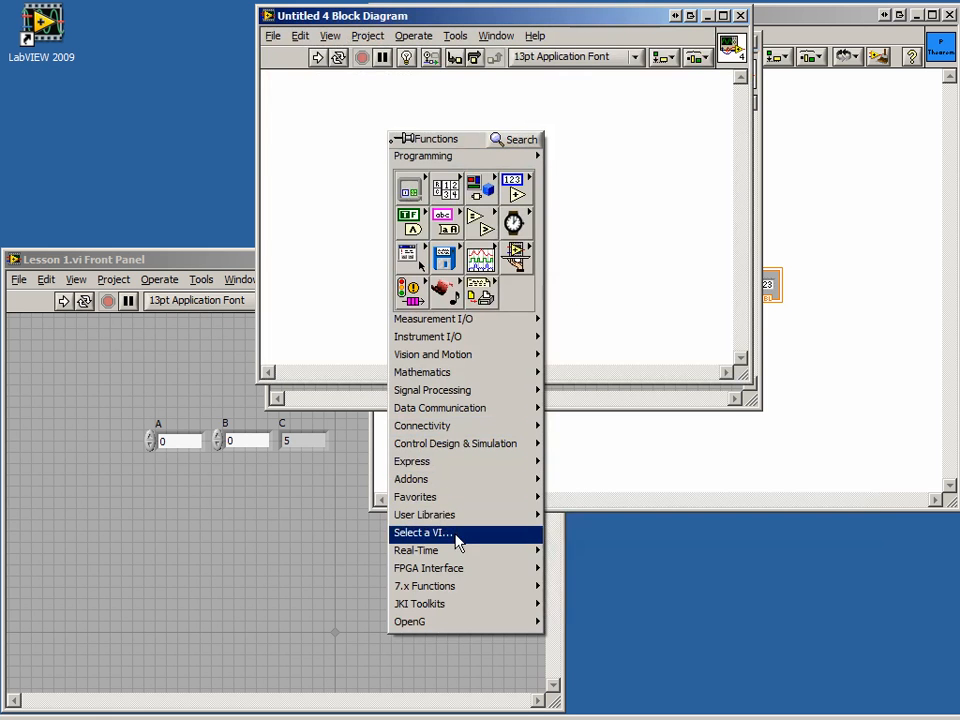
# Use Select a VI… to pick Lesson 1.vi for the new block diagram
pyautogui.click(422, 532)
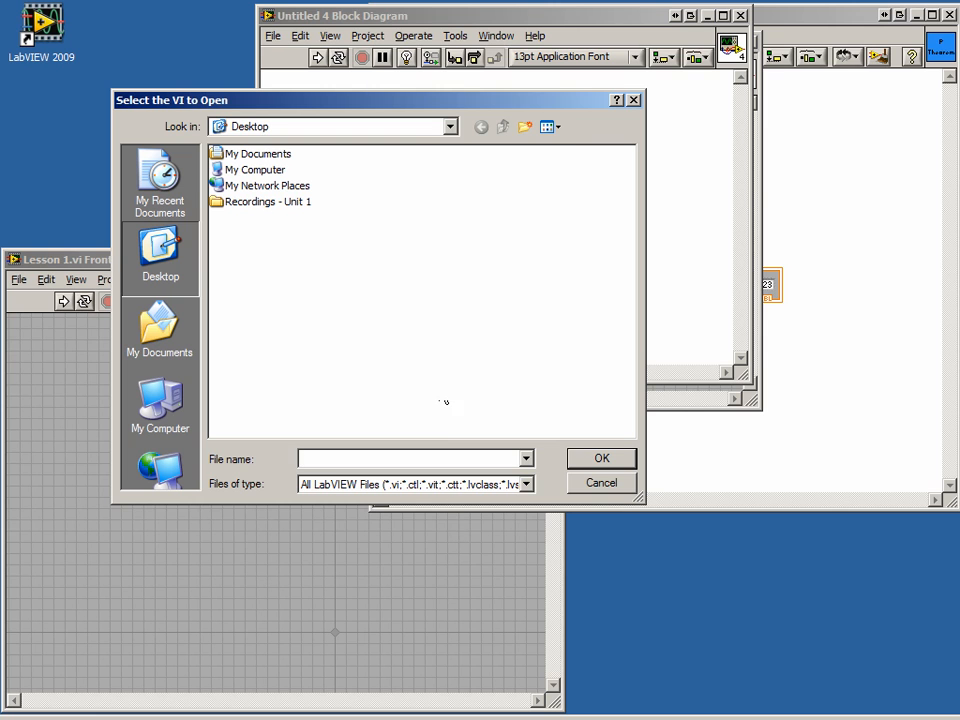
pyautogui.click(601, 482)
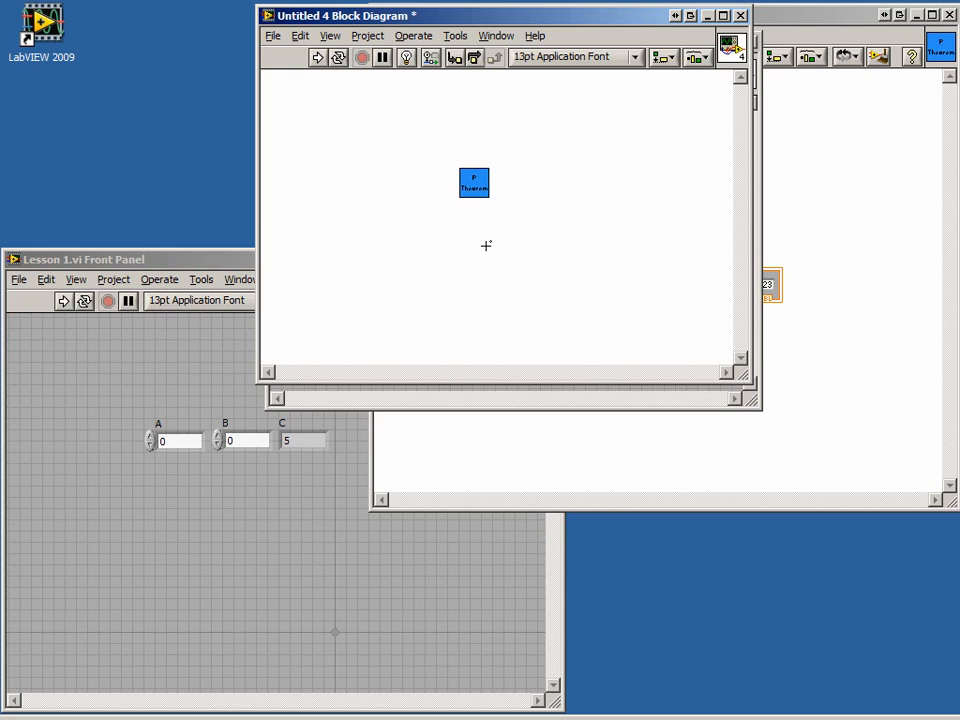
# Create control and indicator terminals on the subVI and enter inputs 3 and 4
pyautogui.rightClick(473, 182)
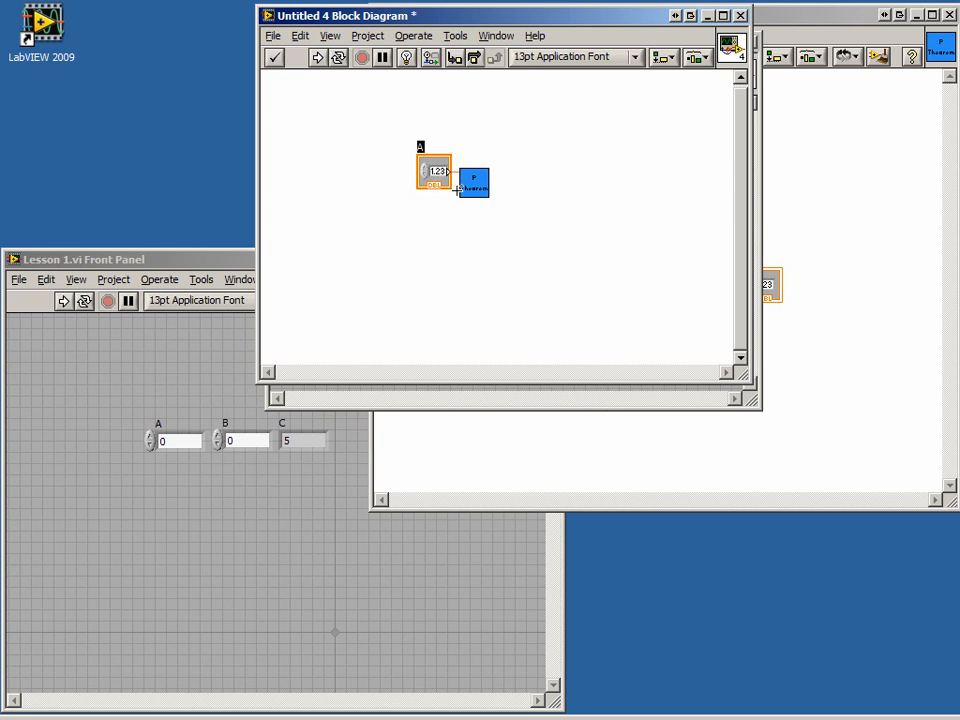
pyautogui.rightClick(474, 178)
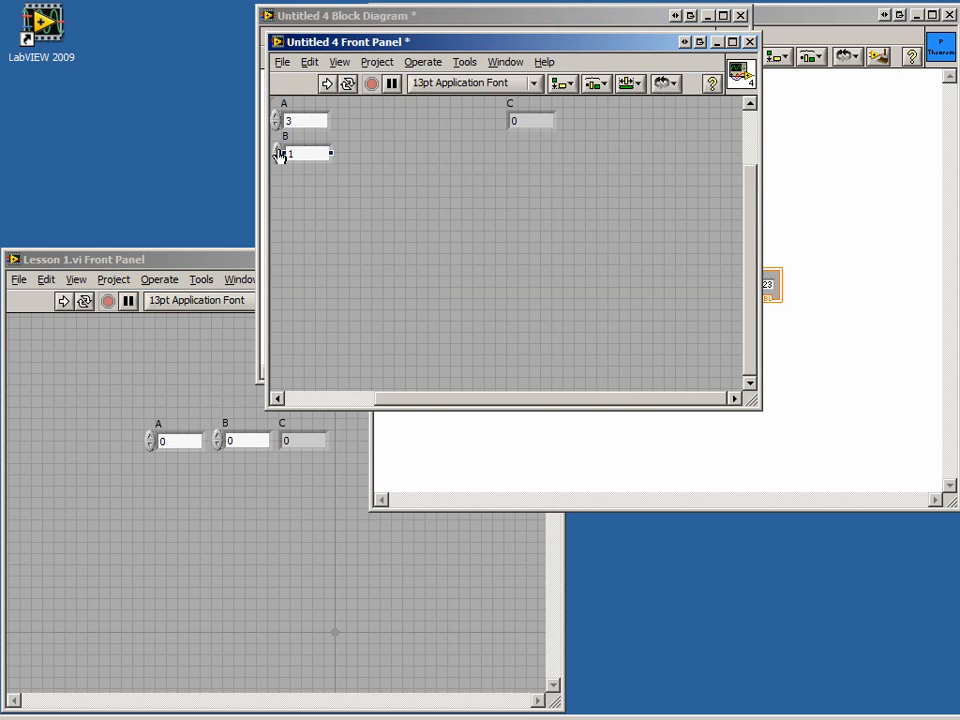
pyautogui.write('4')
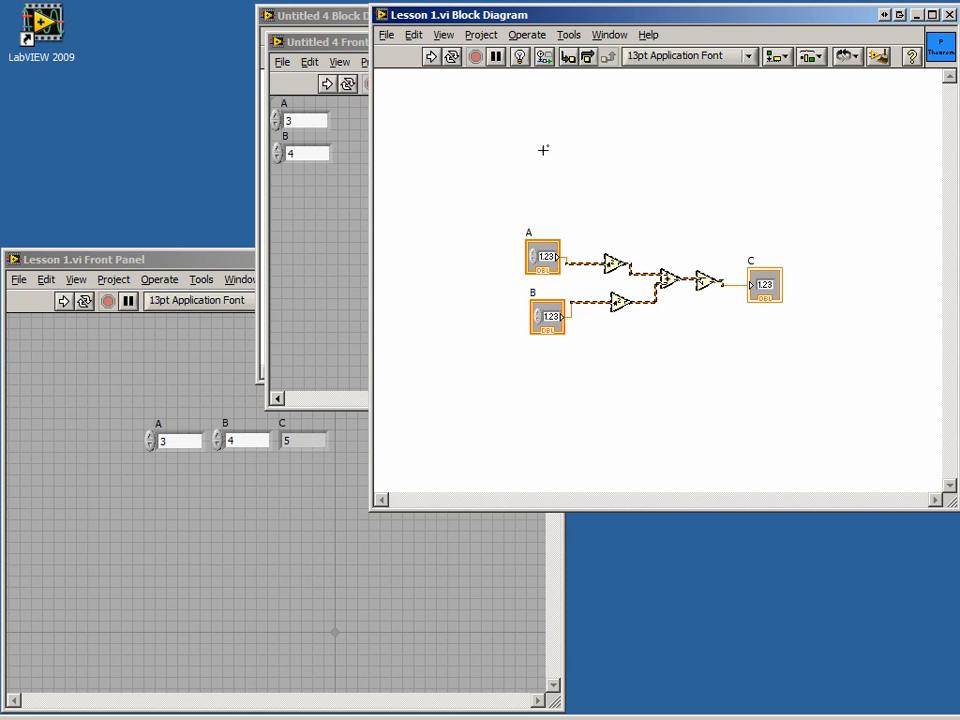
# Apply Edit > Create SubVI to the selected square, add and square-root functions
pyautogui.click(413, 34)
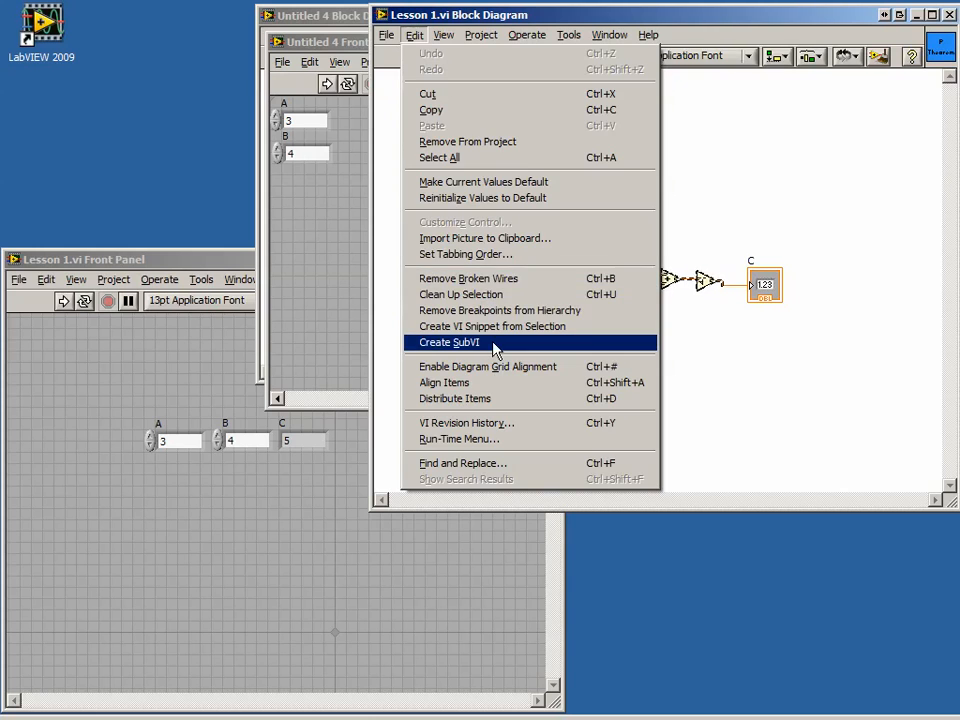
pyautogui.click(448, 342)
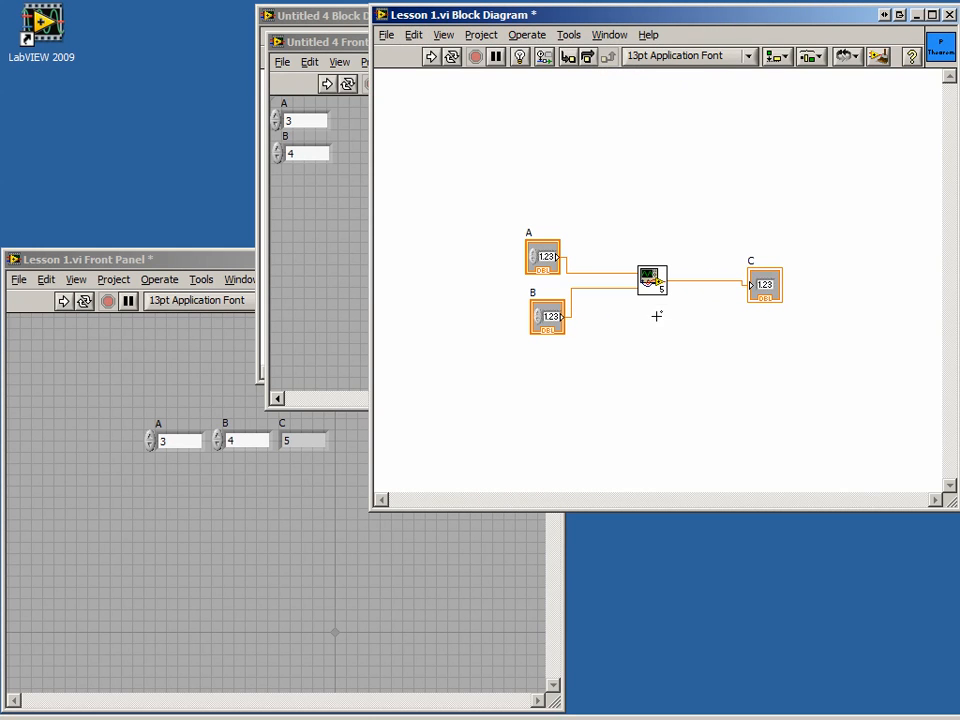
pyautogui.moveTo(657, 299)
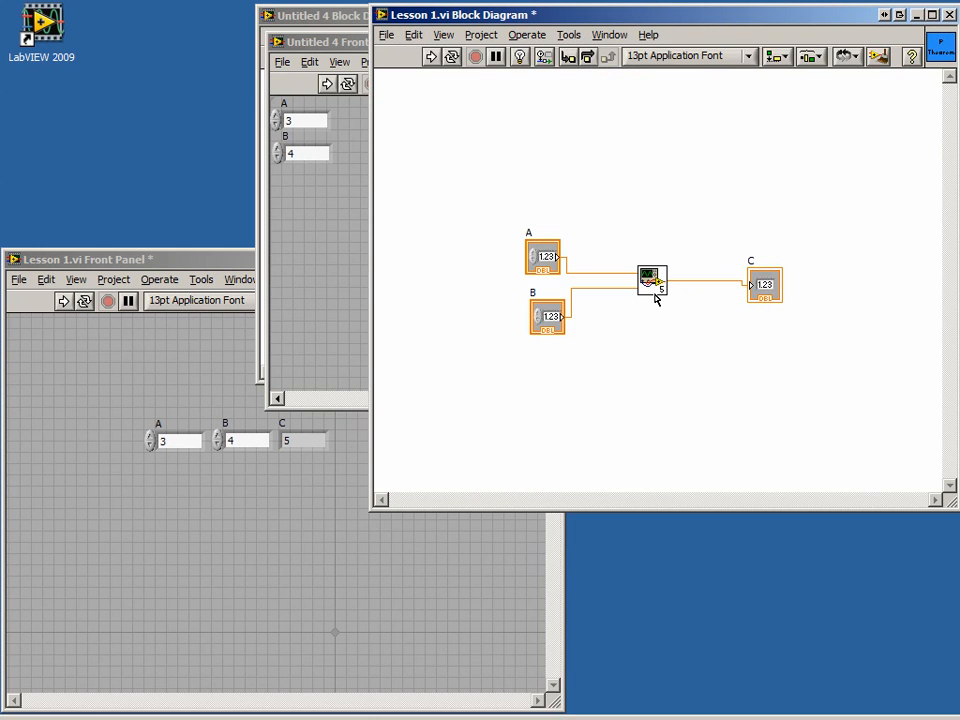